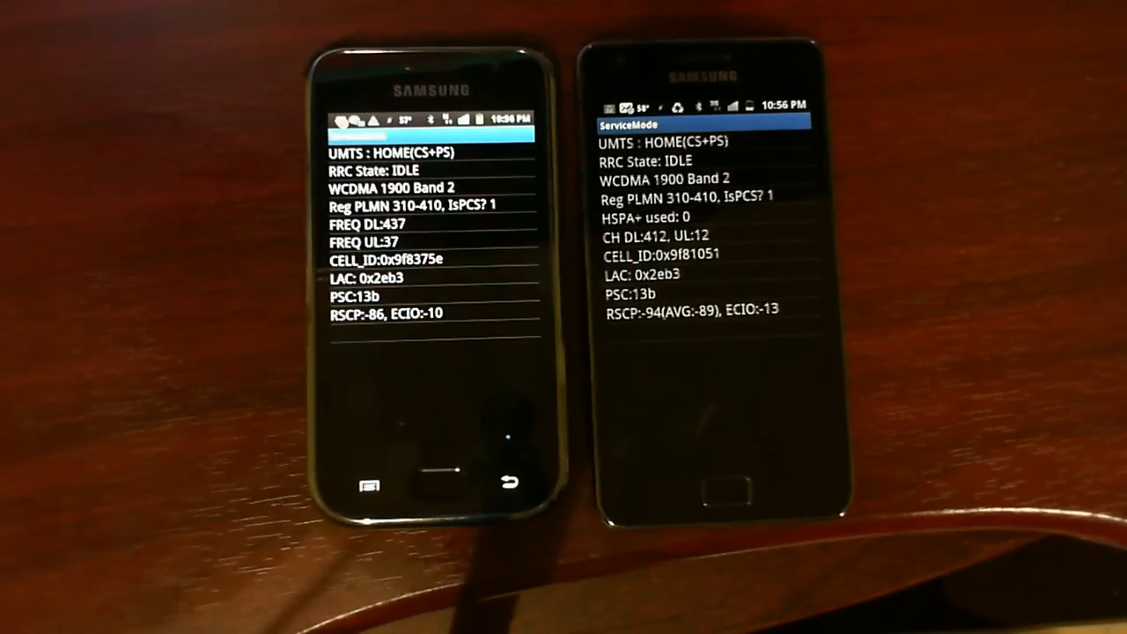
Exit the Service Mode network readouts, leaving one phone home and the other on its app list.
{"action": "left_click", "coordinate": [726, 484]}
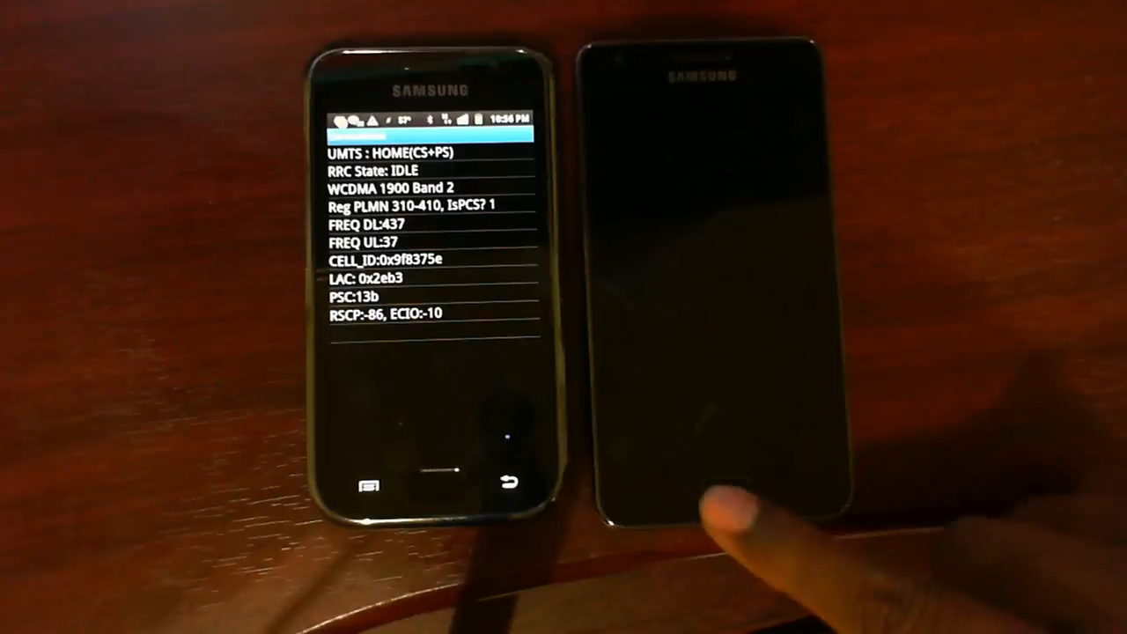
{"action": "left_click", "coordinate": [705, 485]}
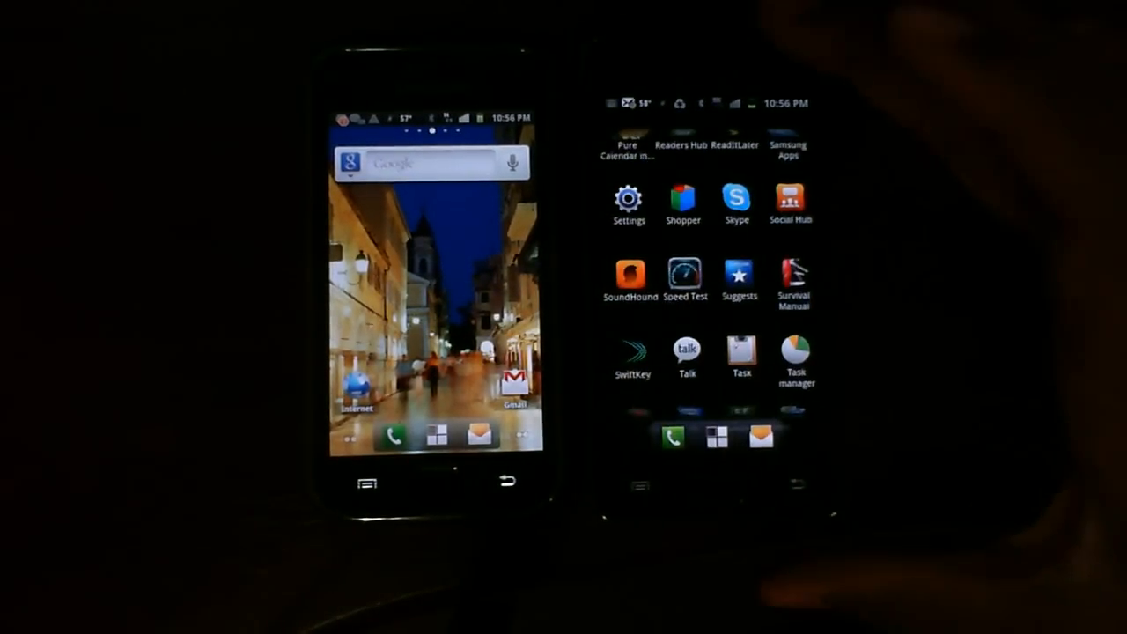
Run Speedtest on both phones: left 157 ms, 1.23/1.31 Mbps; right 128 ms, 1.61/1.35 Mbps.
{"action": "left_click", "coordinate": [685, 275]}
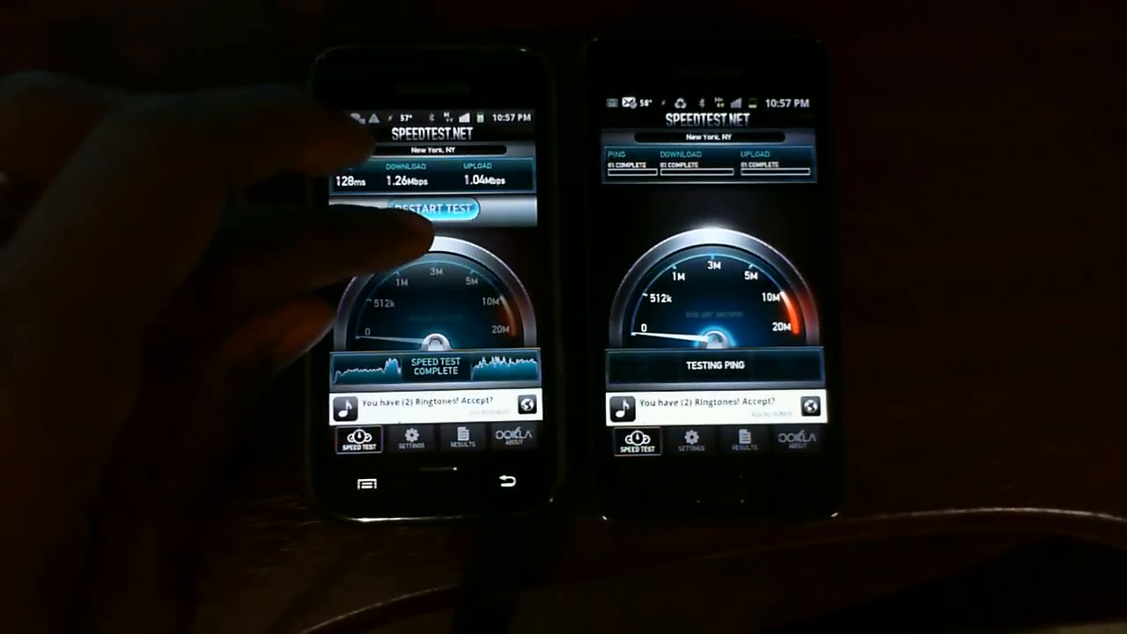
{"action": "left_click", "coordinate": [431, 208]}
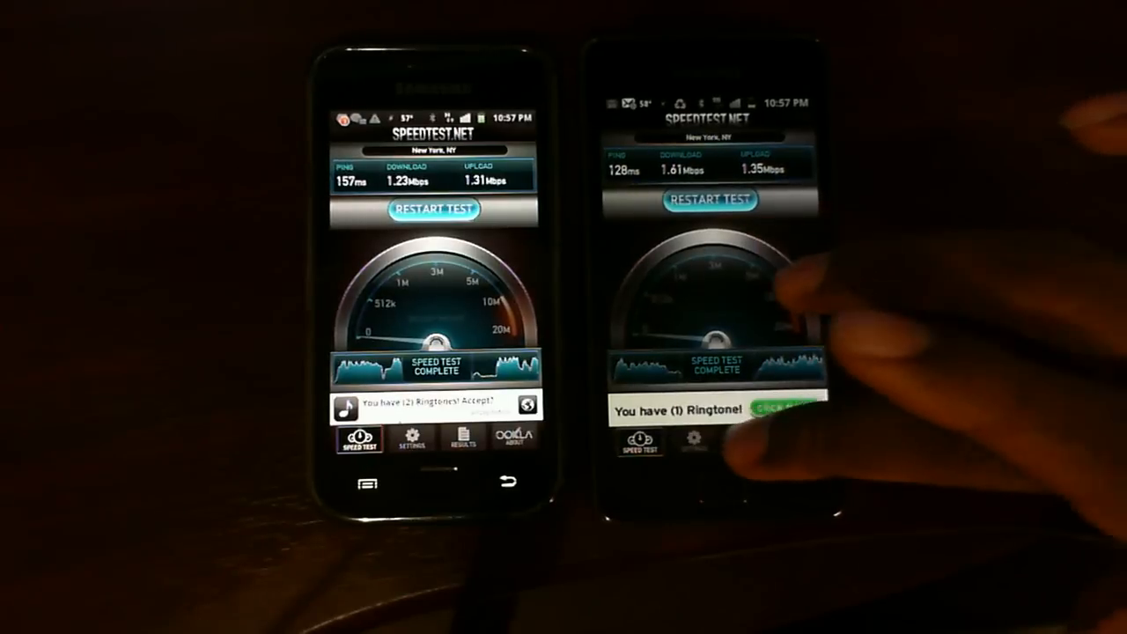
Review each phone's Speedtest results history, including the detailed May 5 entry.
{"action": "left_click", "coordinate": [745, 440]}
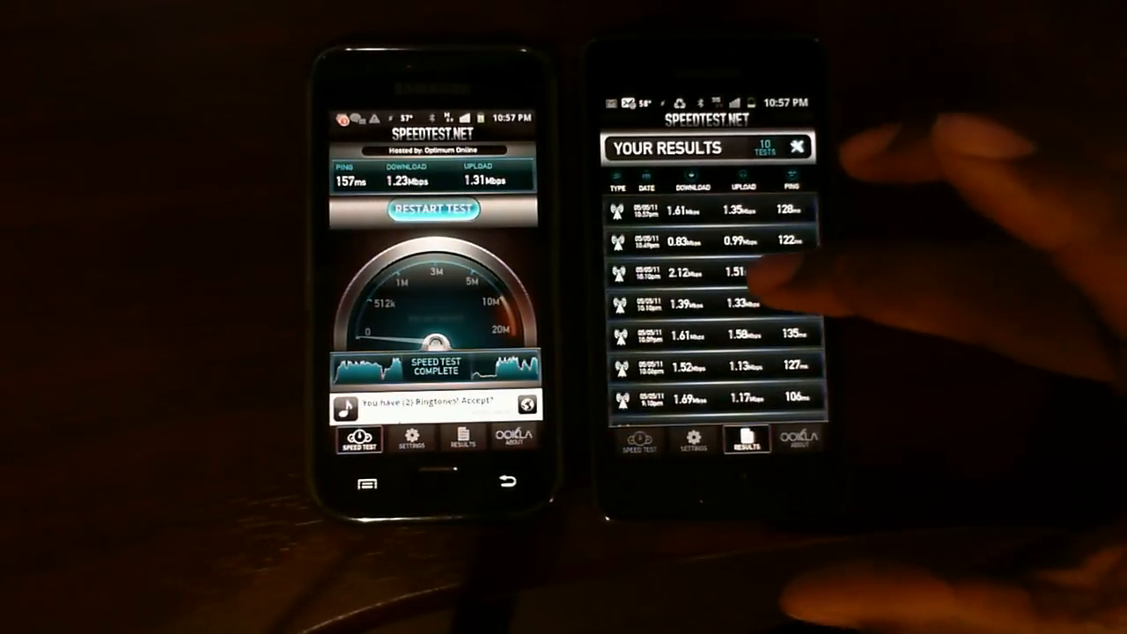
{"action": "scroll", "scroll_direction": "down", "scroll_amount": 3}
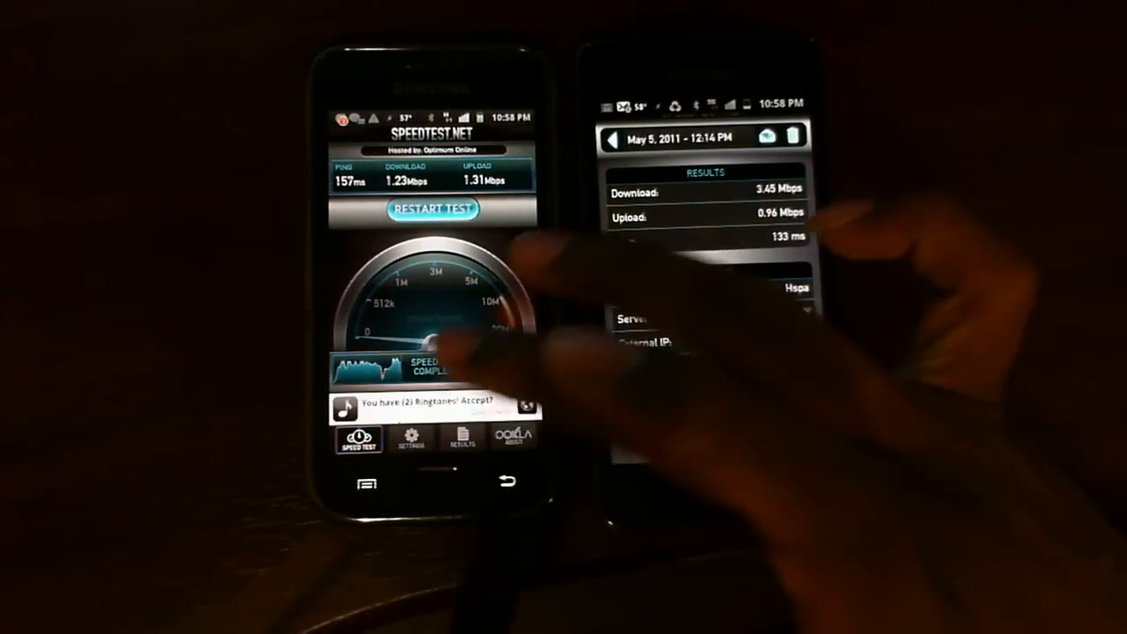
{"action": "left_click", "coordinate": [462, 439]}
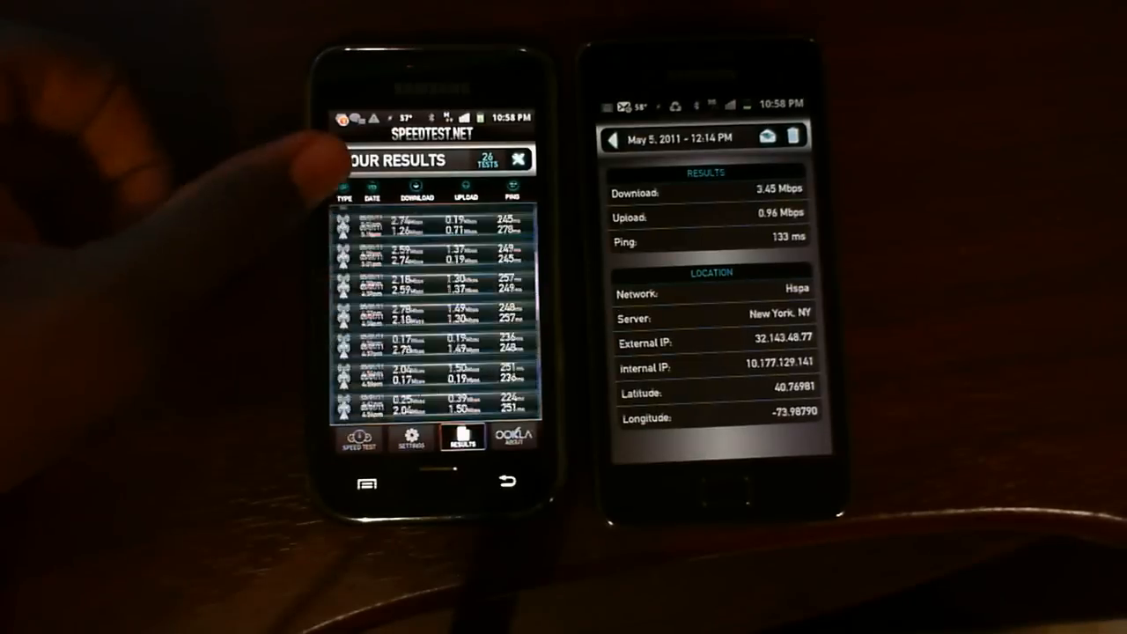
{"action": "scroll", "scroll_direction": "down", "scroll_amount": 3}
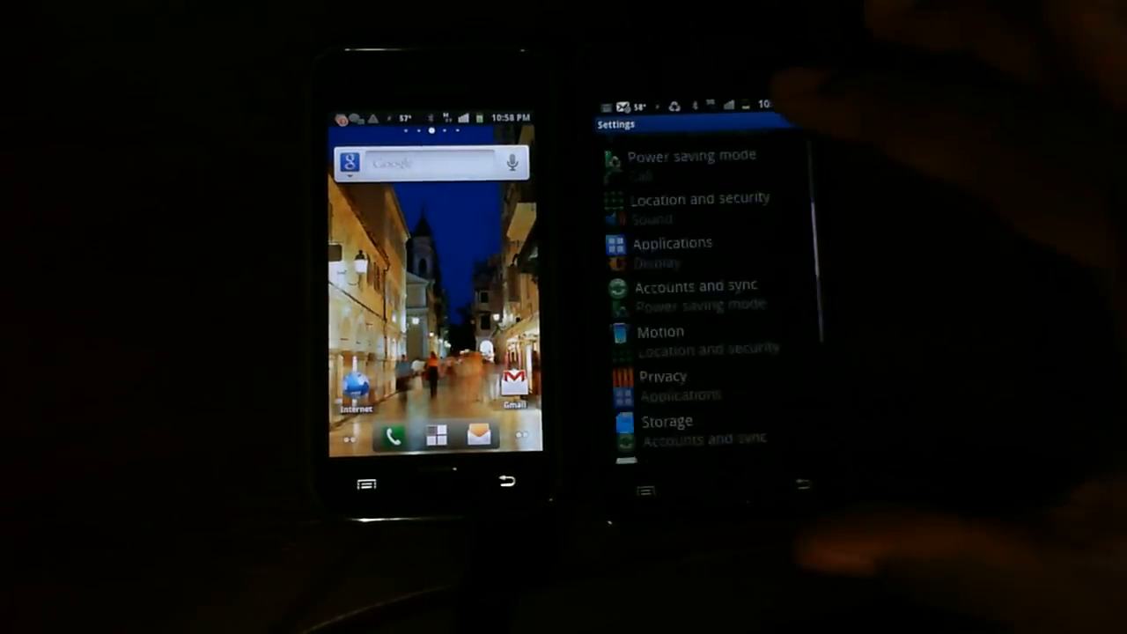
Show About phone with model number, Android version, baseband and kernel details.
{"action": "scroll", "scroll_direction": "down", "scroll_amount": 3}
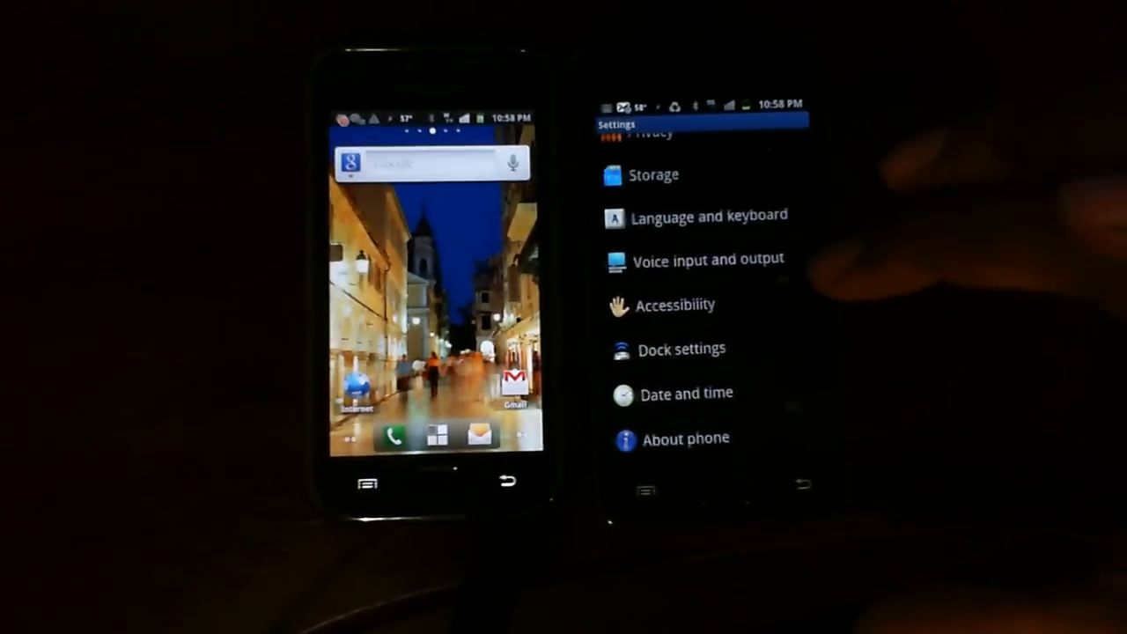
{"action": "left_click", "coordinate": [685, 438]}
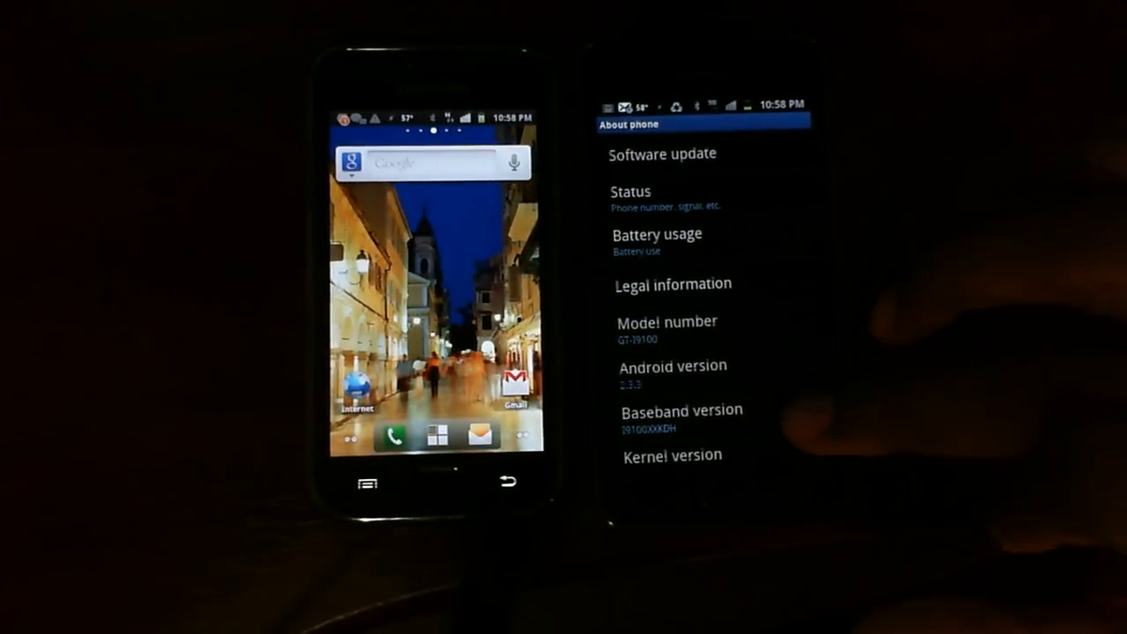